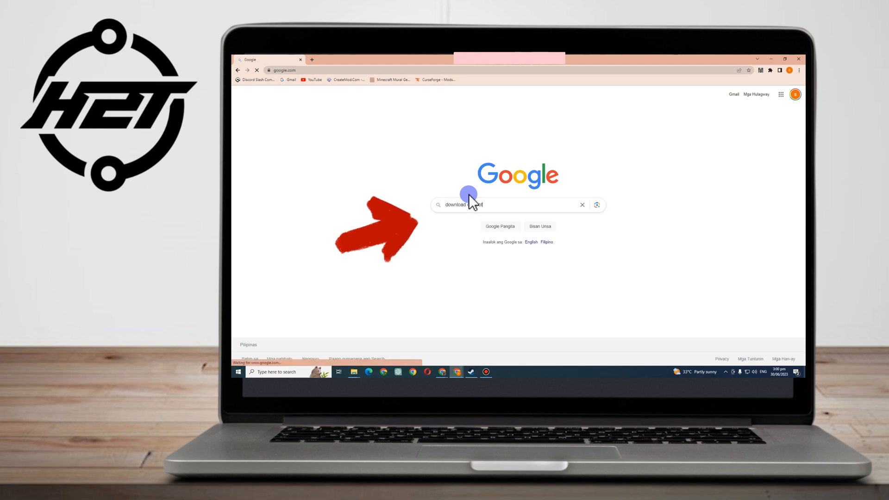
- Run the Google search for 'download quillbot' to bring up the results page
key(Enter)
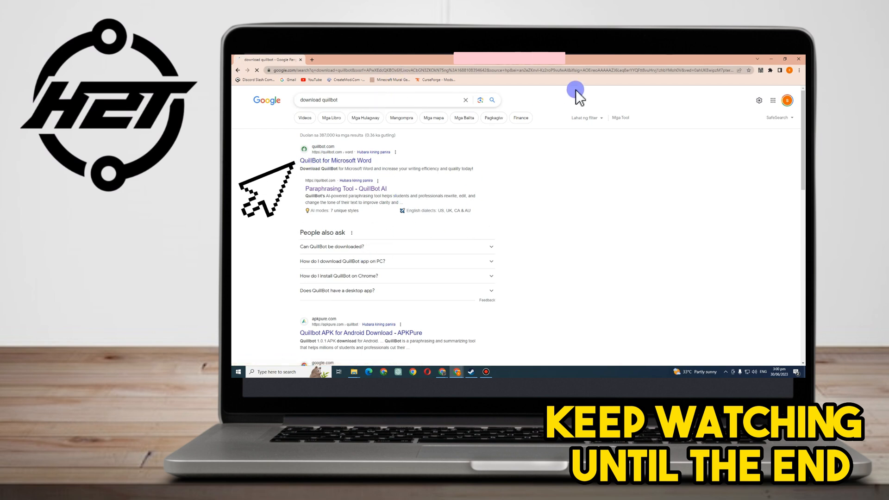
- Open the QuillBot for Microsoft Word result, sign in with the Google account, and start a new tab
click(335, 160)
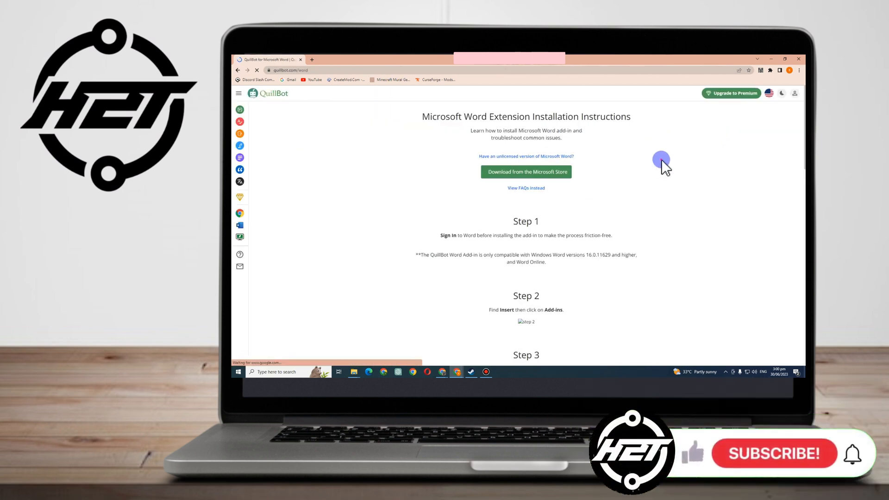
right_click(663, 165)
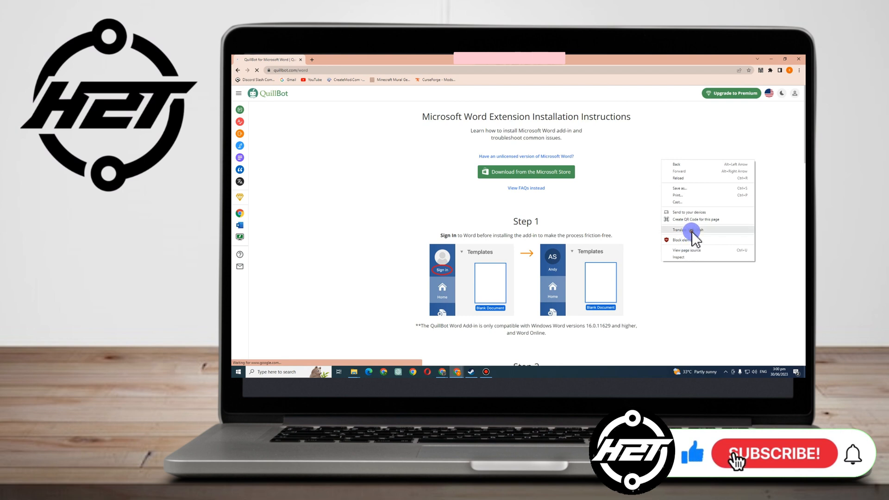
click(681, 229)
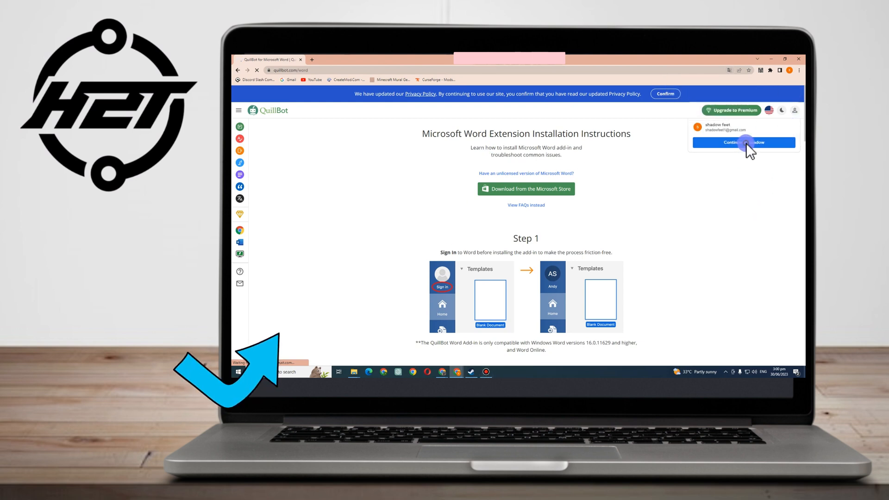
click(743, 143)
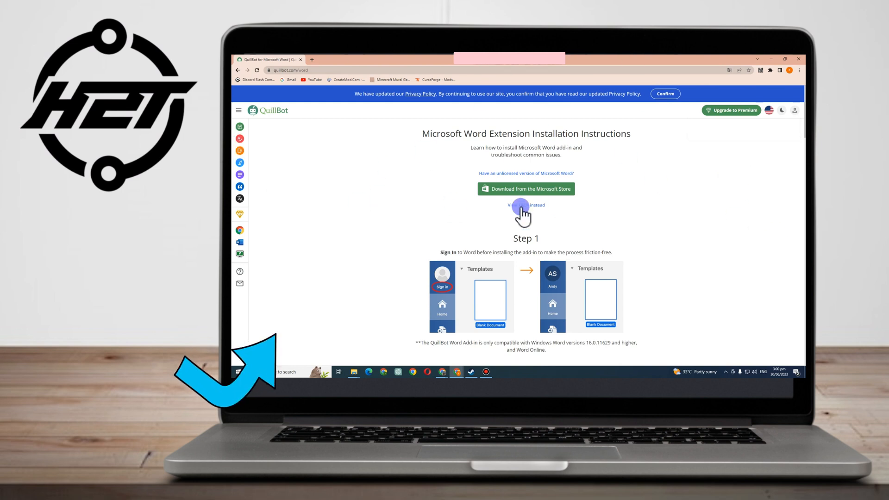
scroll(down, 3)
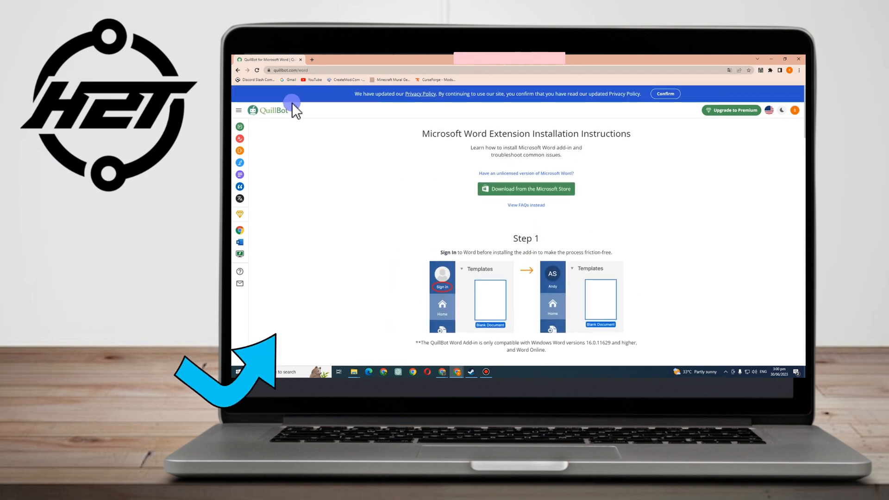
click(313, 60)
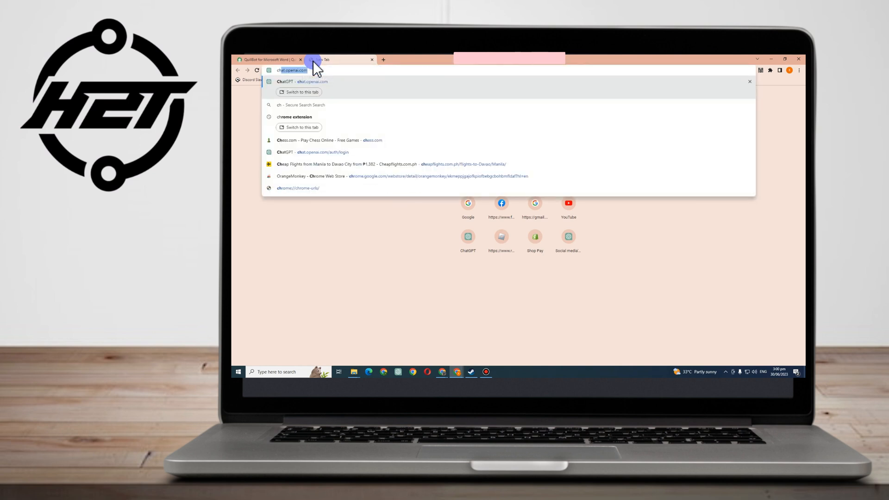
- Search 'chrome extension' and open the Chrome Web Store result
text(chrome extension)
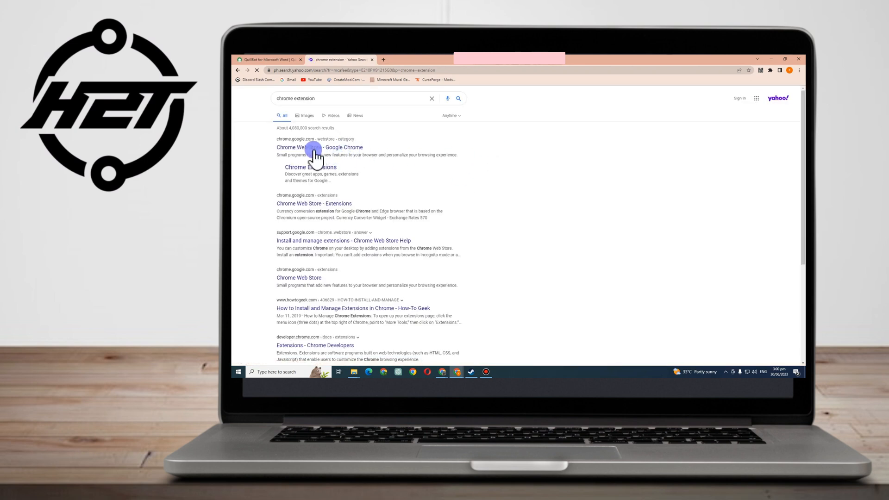
click(320, 147)
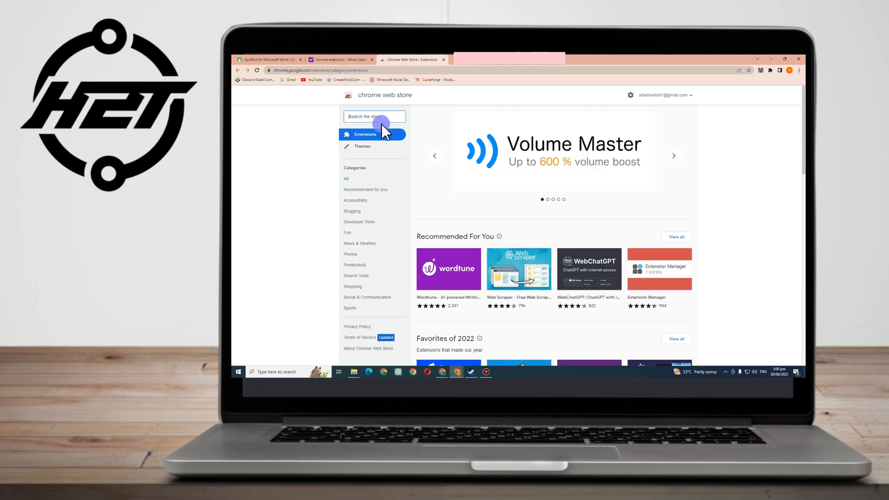
- Find the QuillBot: AI Grammar and Writing Tool listing, remove it, then add it to Chrome again and confirm
text(quillbot)
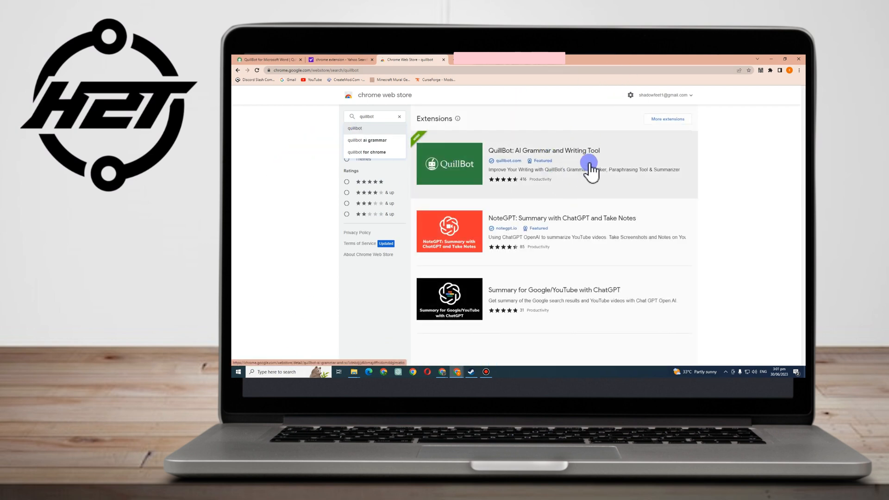
click(544, 150)
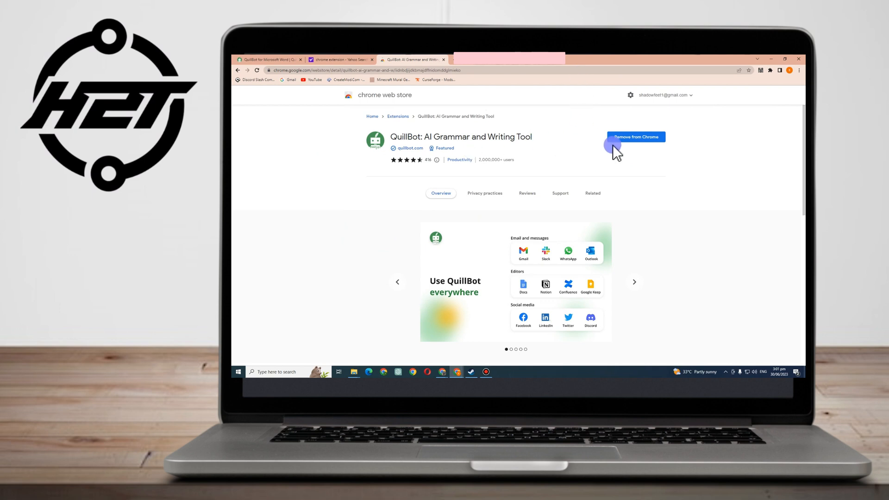
click(635, 137)
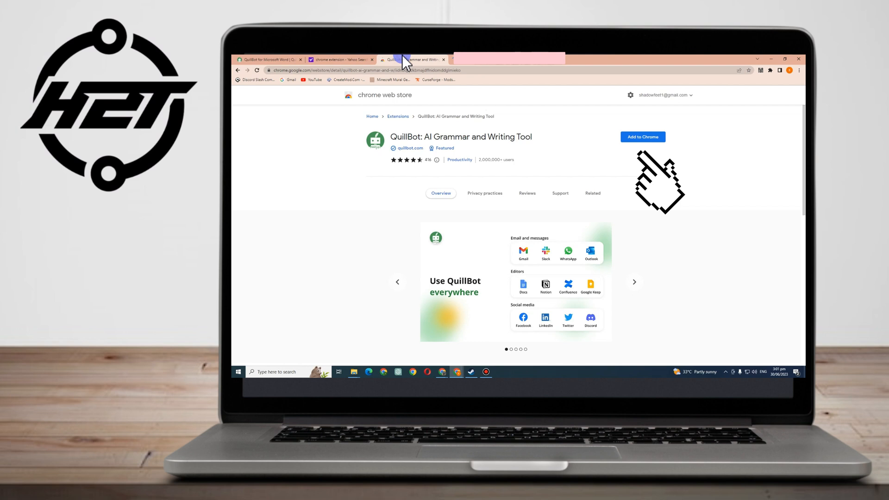
click(642, 137)
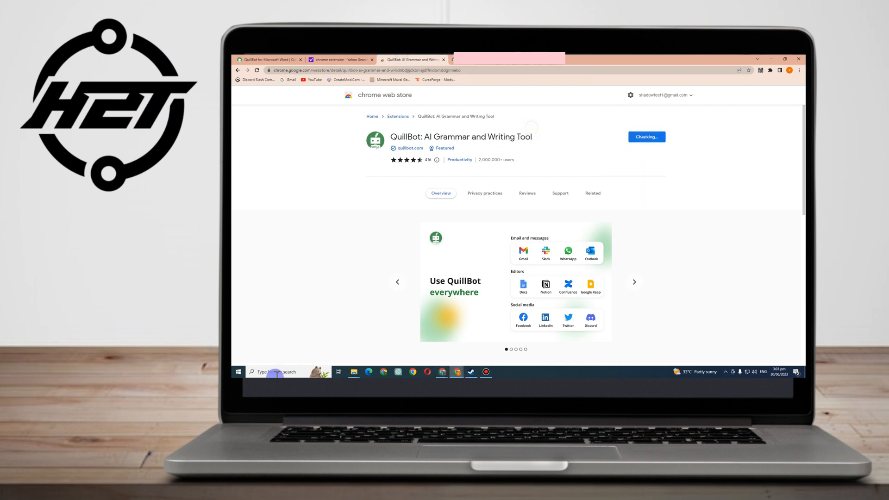
click(646, 137)
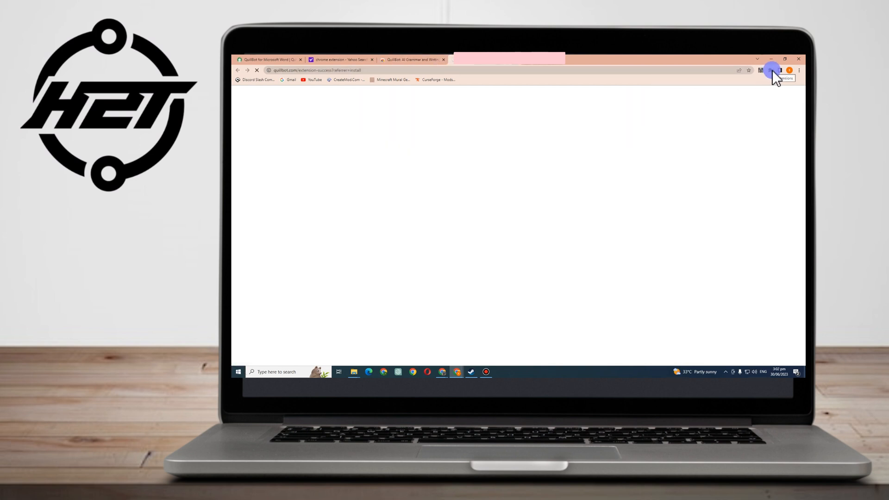
- Check QuillBot in the Extensions menu, then advance the welcome tour to reach the Paraphraser
click(772, 69)
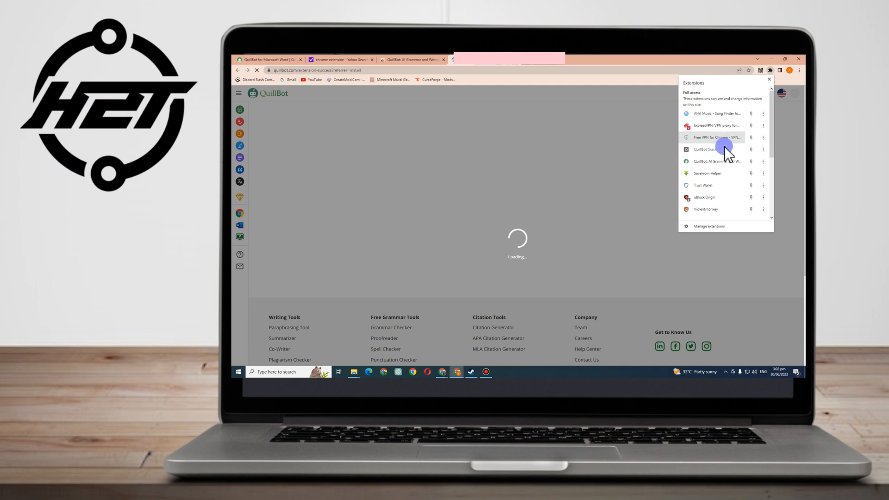
click(751, 69)
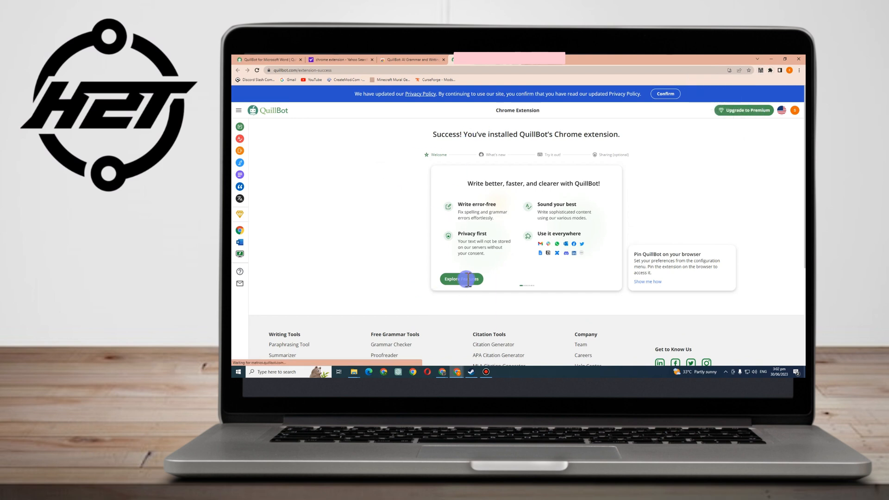
click(461, 279)
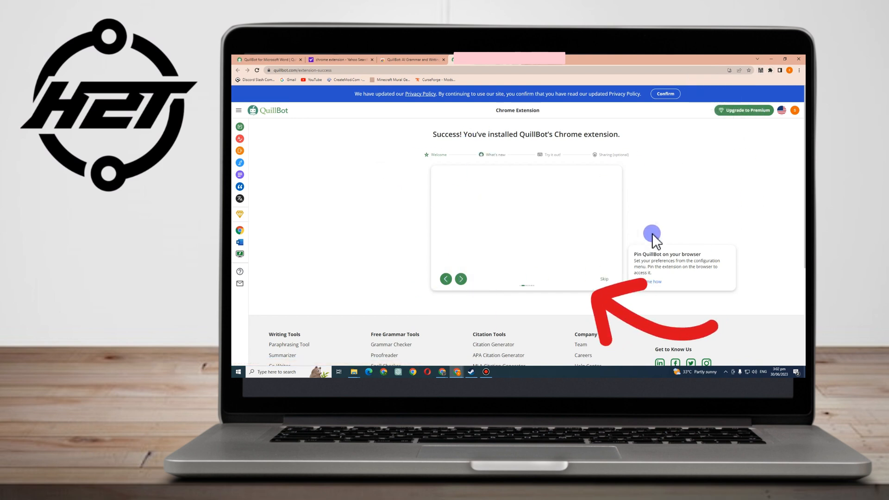
click(799, 69)
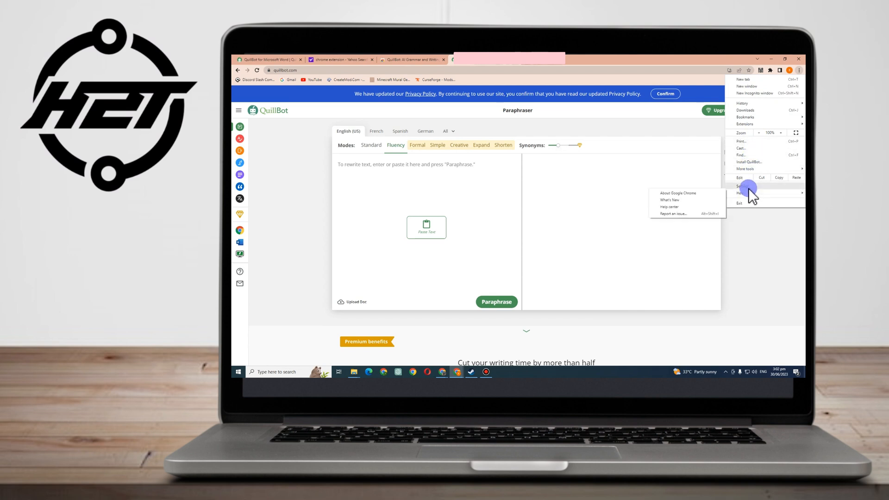
- Close the QuillBot Paraphraser window so the desktop with the Steam window shows
click(742, 186)
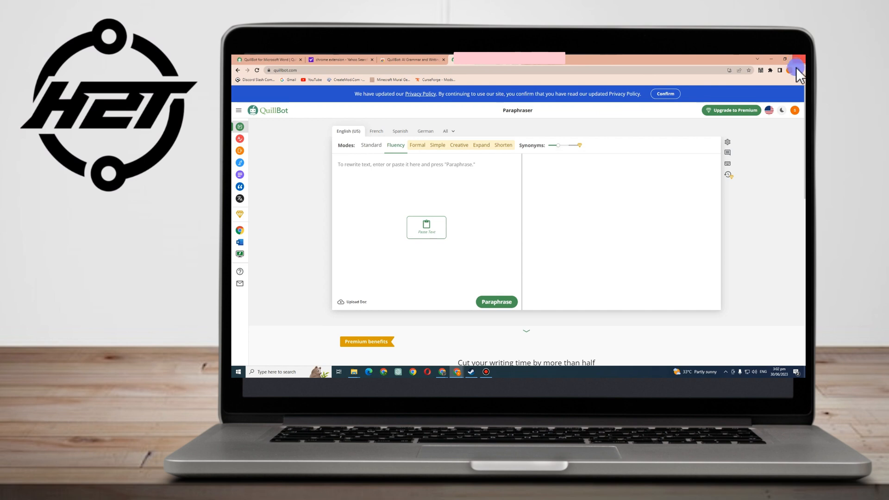
click(800, 70)
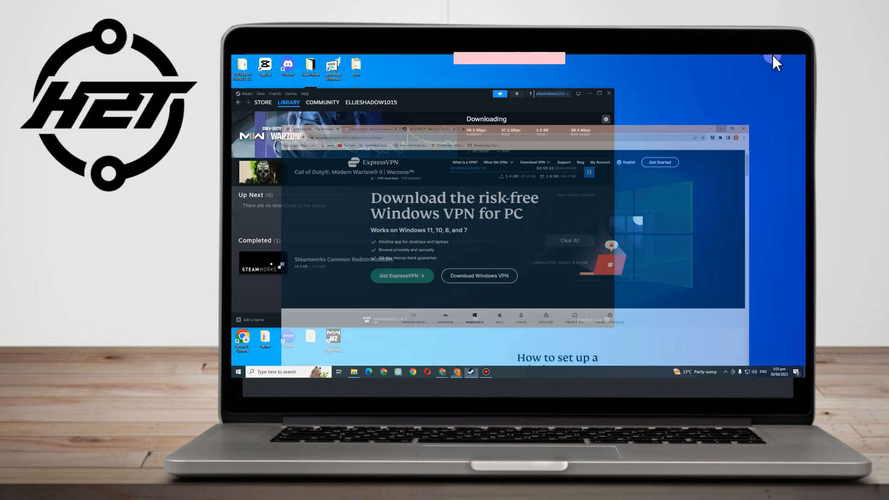
- Minimize the Steam downloads window and launch QuillBot's Paraphraser from the desktop shortcut
click(593, 93)
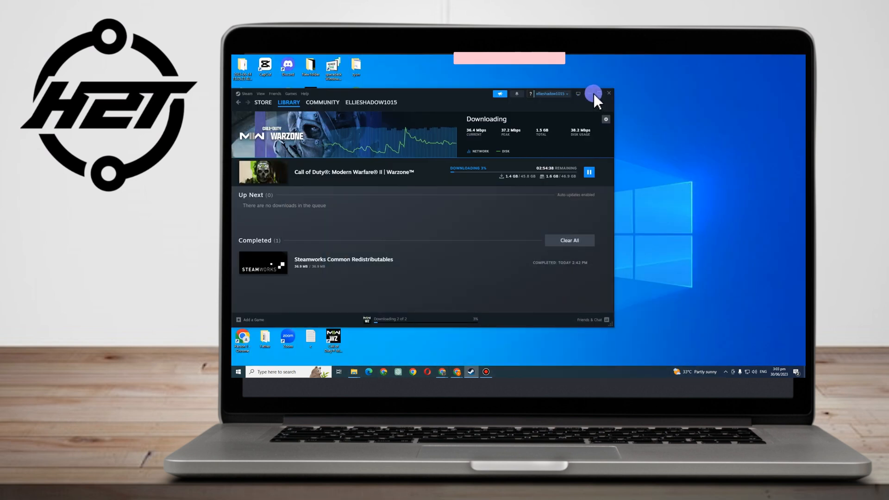
click(609, 93)
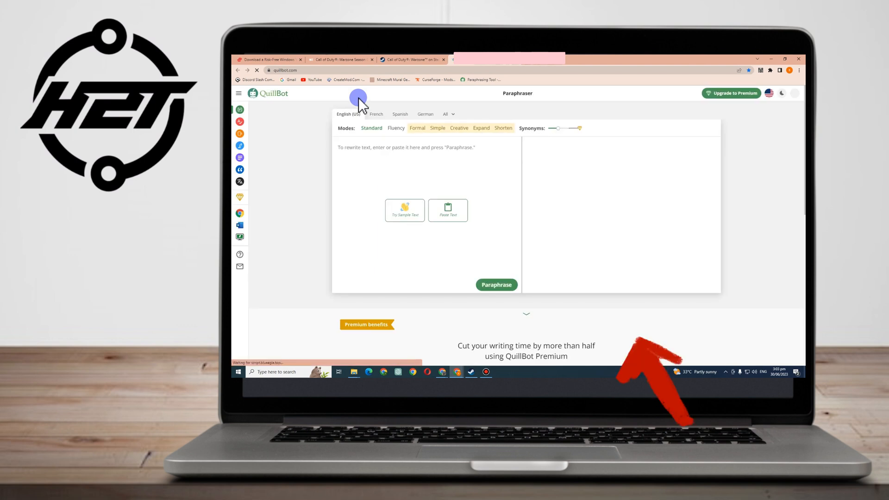
- Select the Fluency mode, bringing up the Premium Modes overview popup
click(417, 128)
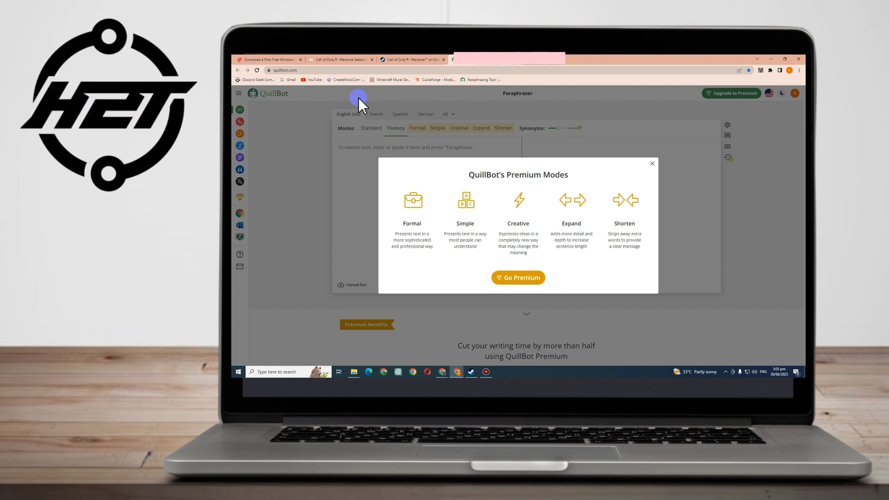
mouse_move(631, 188)
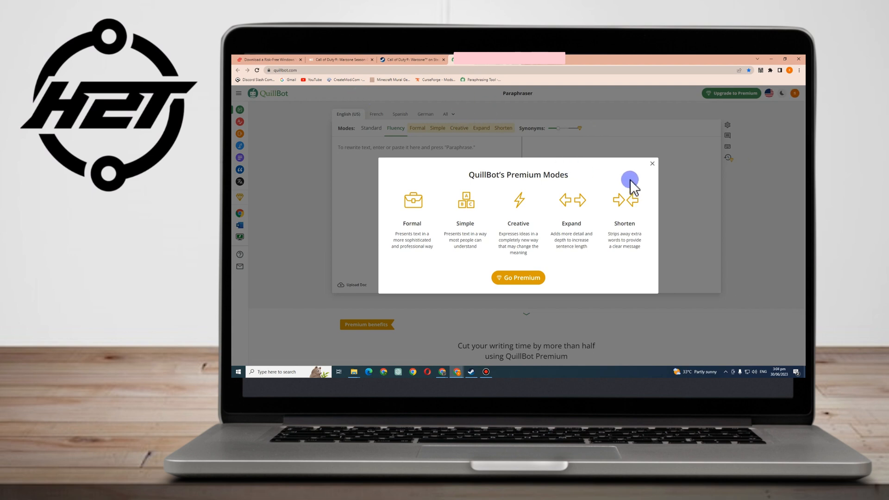